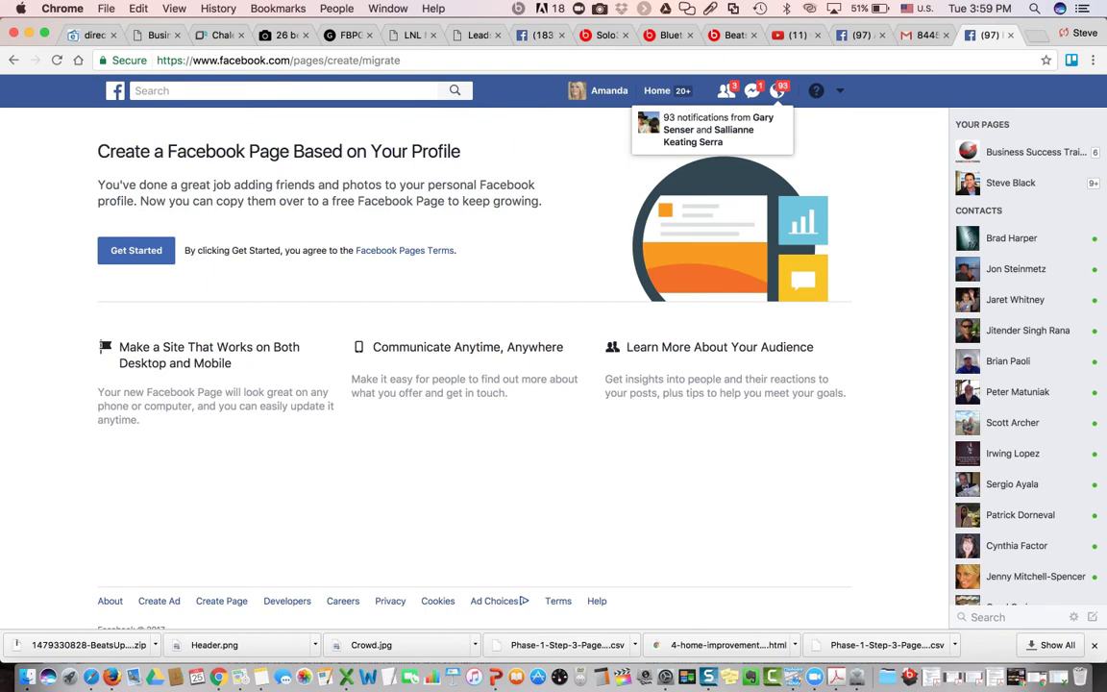
left_click(135, 249)
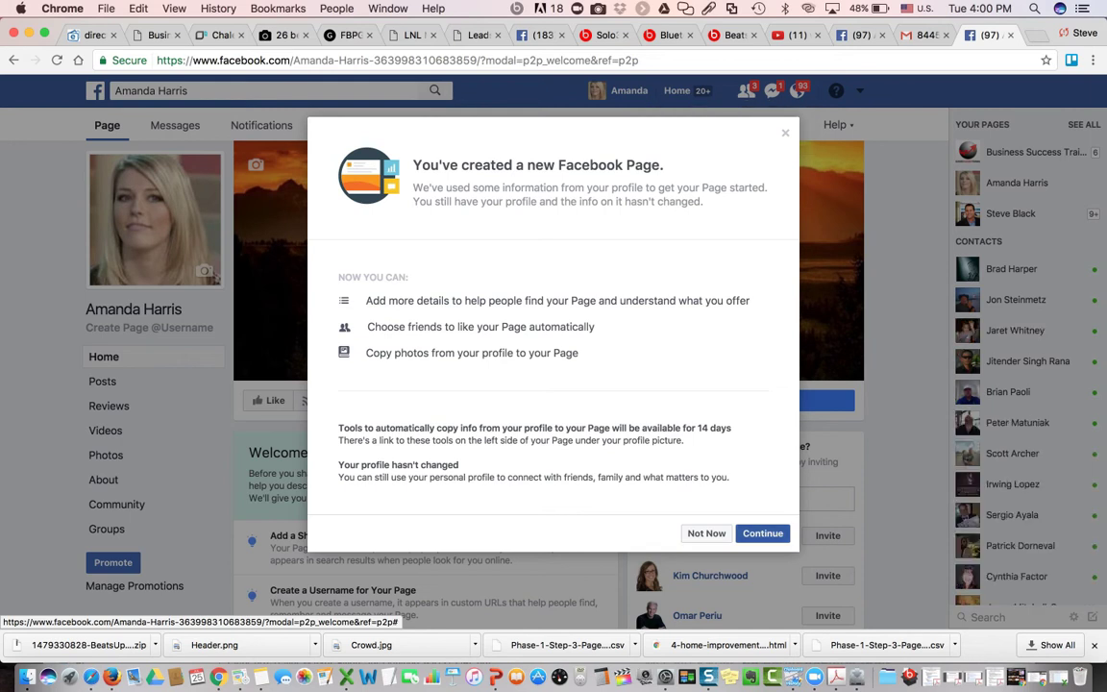
Dismiss the new-Page welcome and scroll through the About details in Profile to Page Tools
left_click(762, 533)
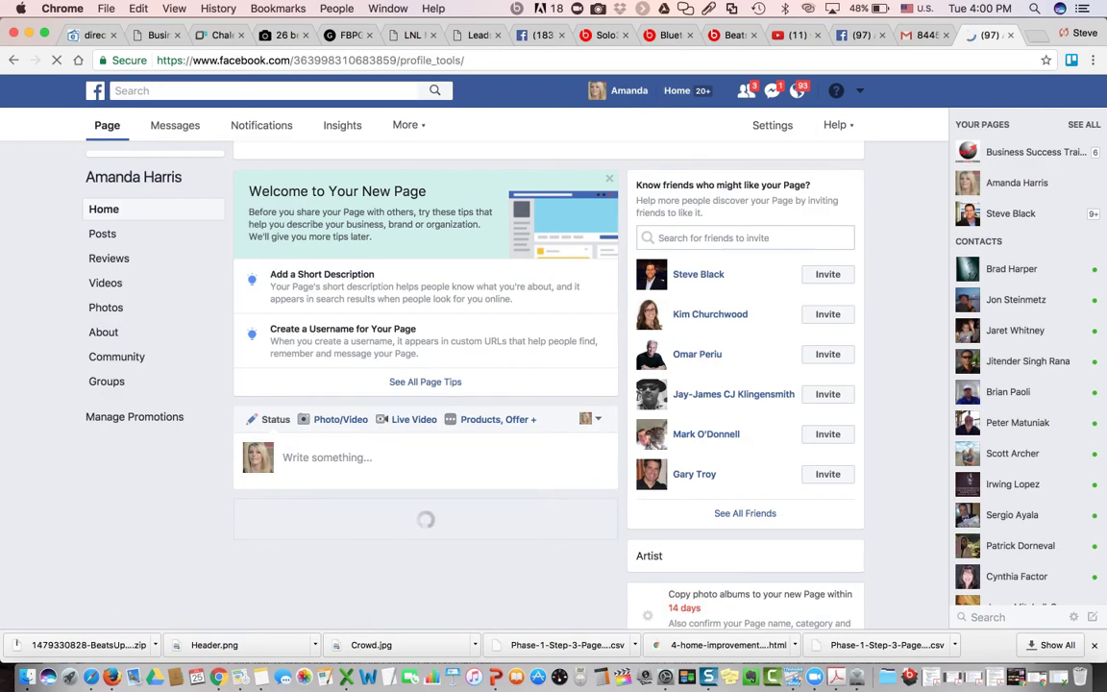
scroll("down", 3)
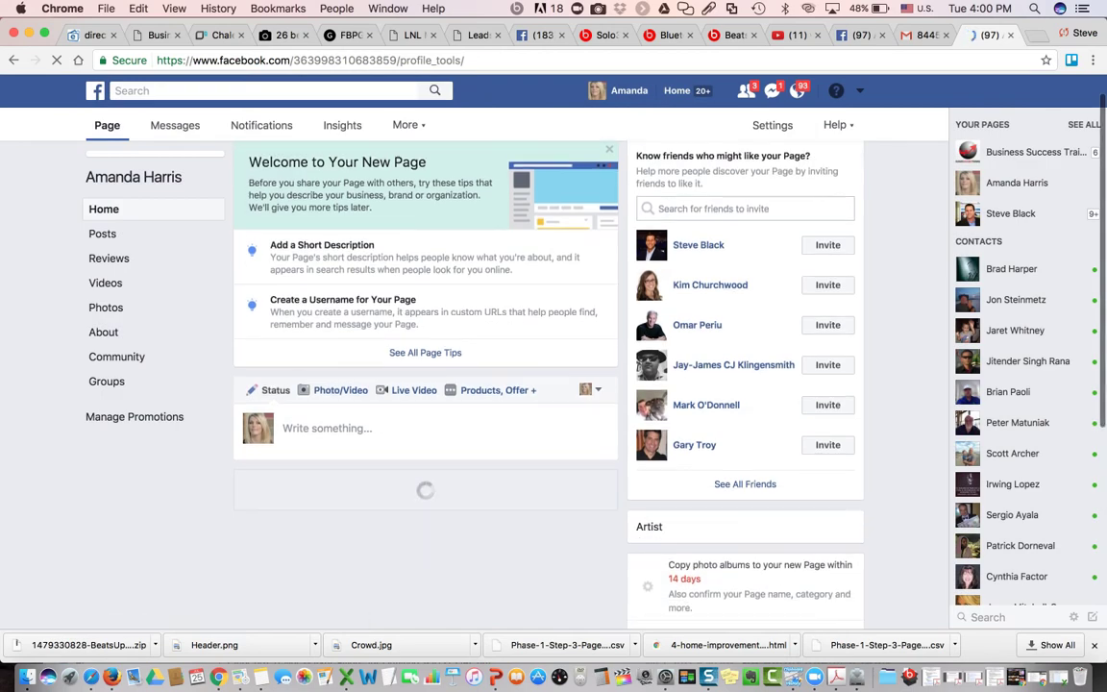
scroll("down", 3)
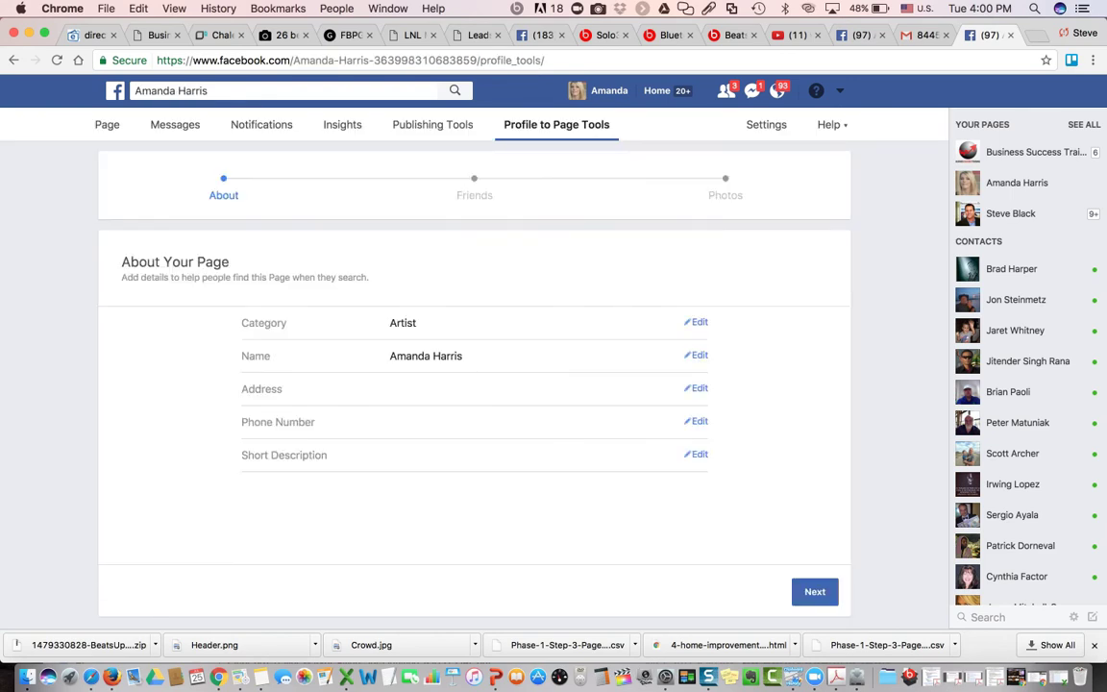
Change the Page category from Artist to Realtor and save
left_click(700, 321)
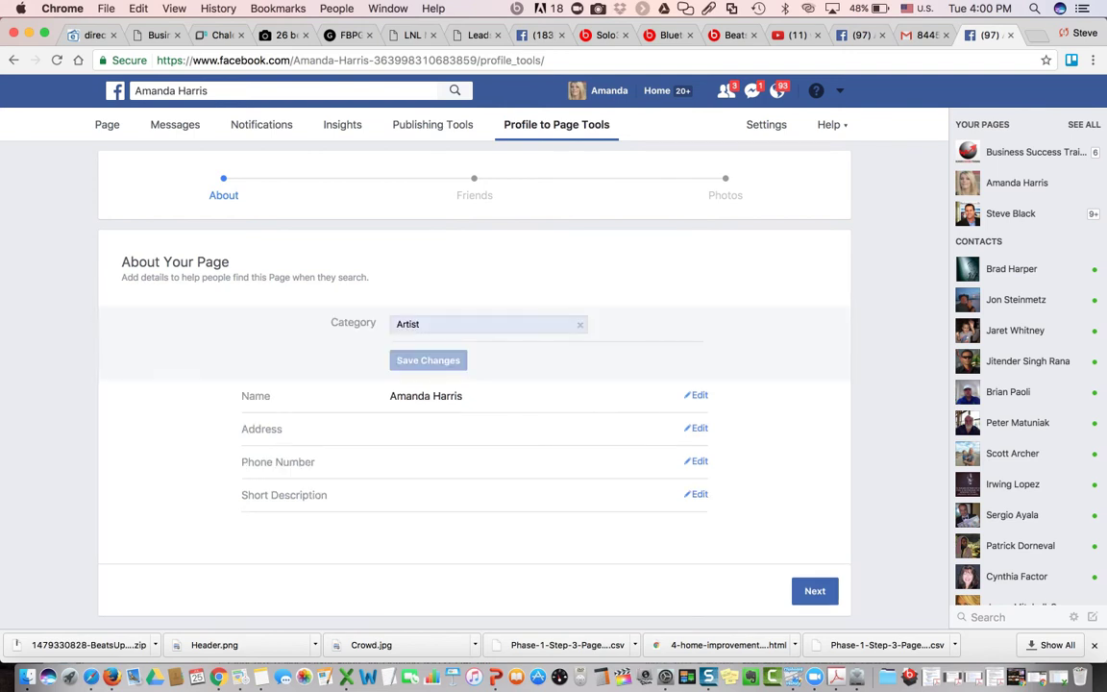
type("Realtor")
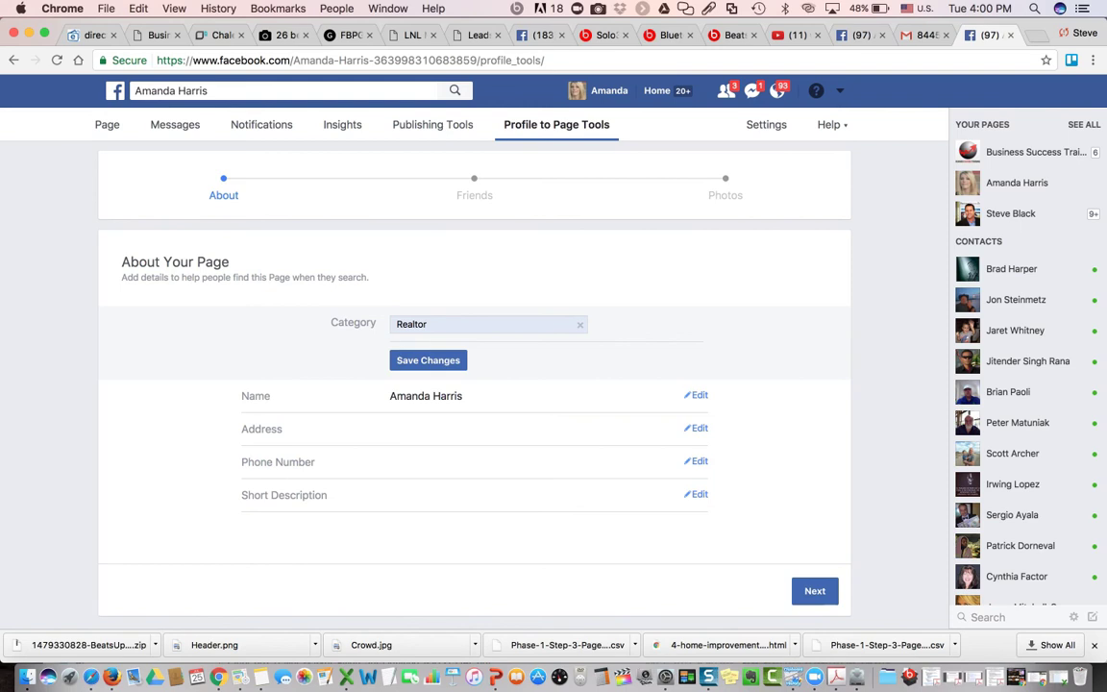
left_click(428, 359)
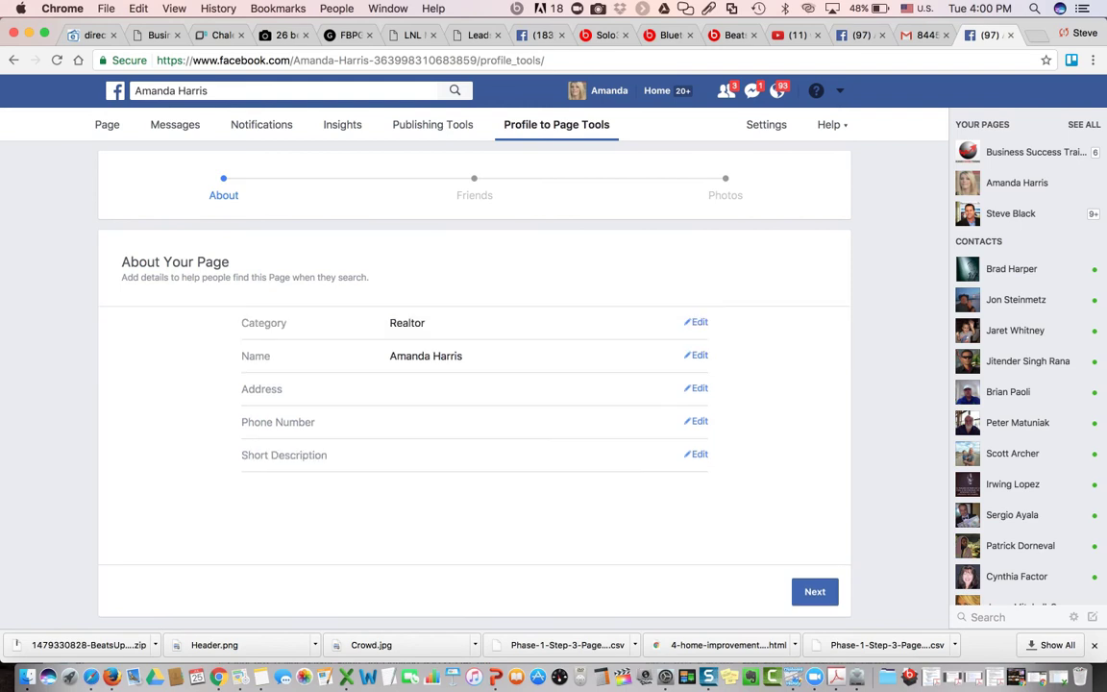
left_click(696, 421)
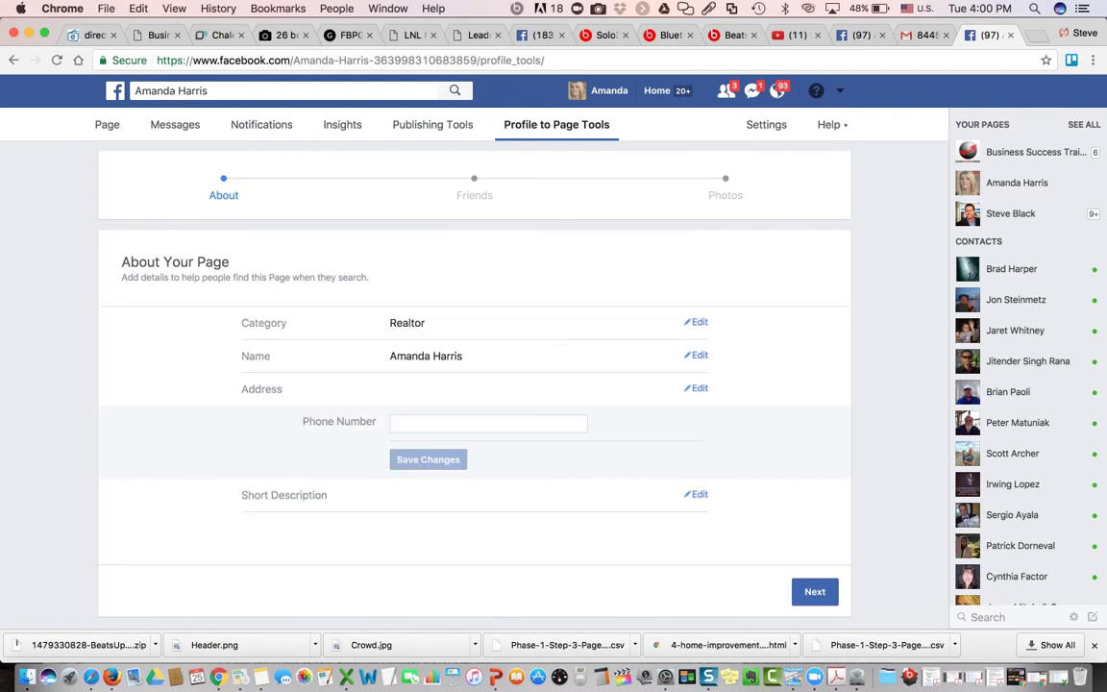
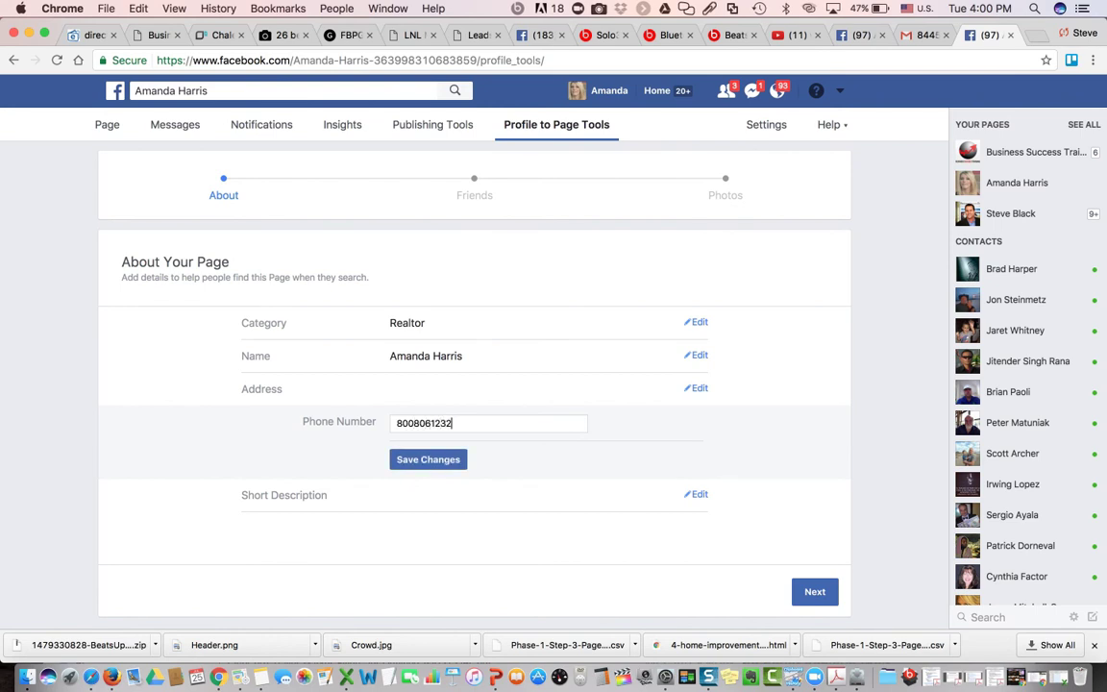
left_click(427, 458)
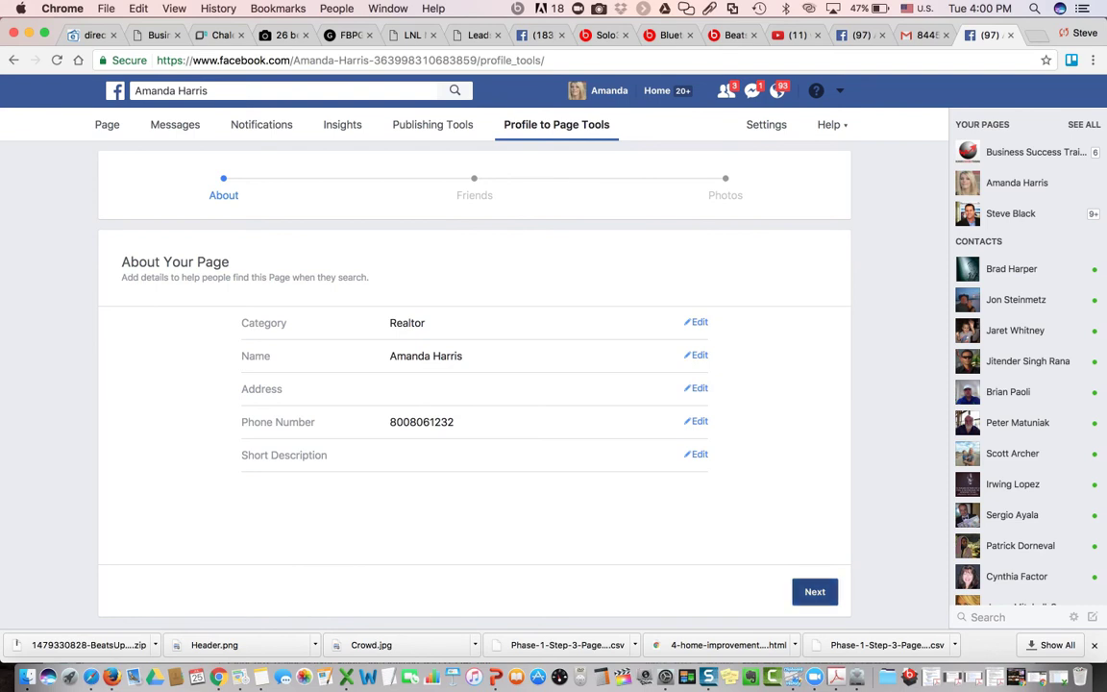
left_click(814, 591)
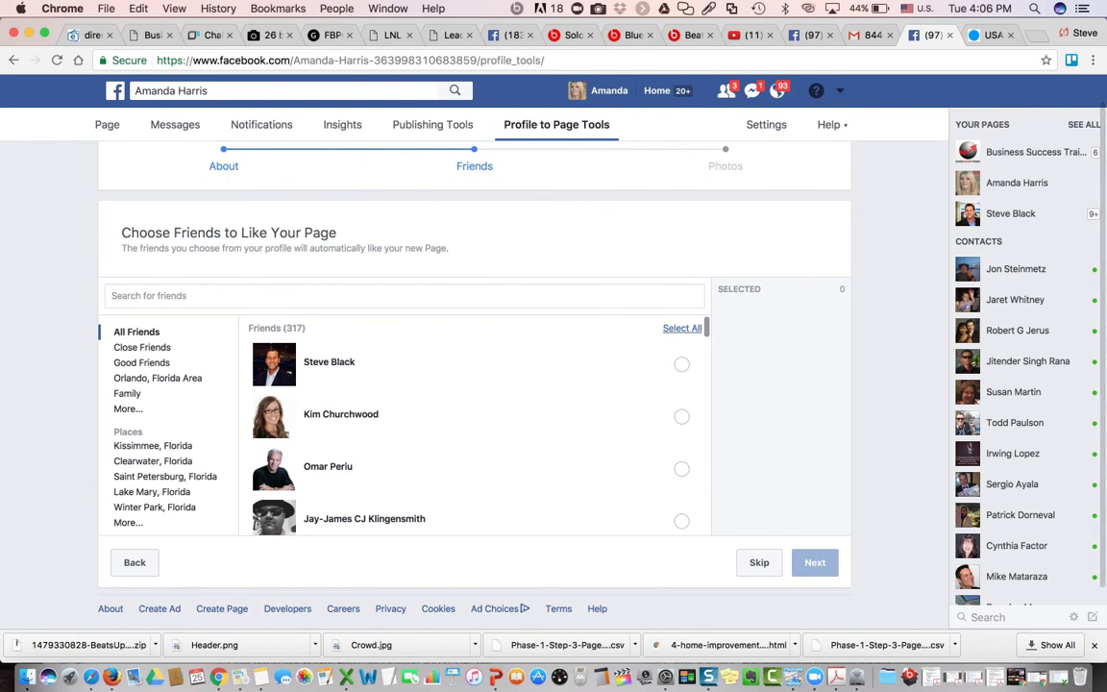
Select all 317 friends to like the Page and proceed to photo albums
left_click(682, 327)
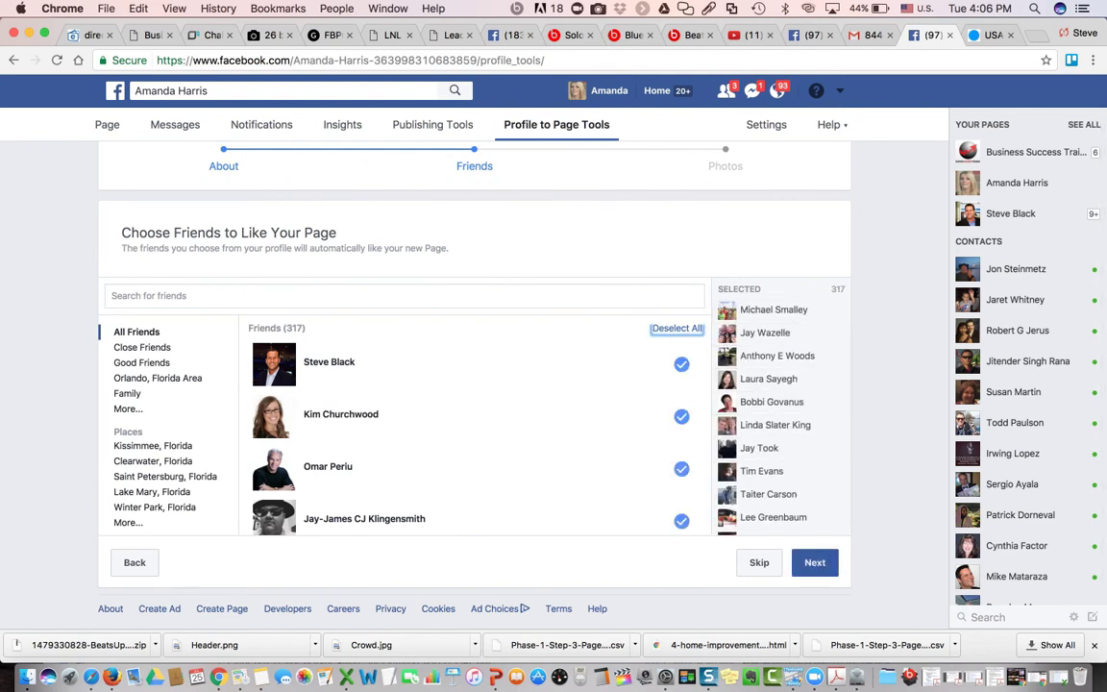
left_click(814, 562)
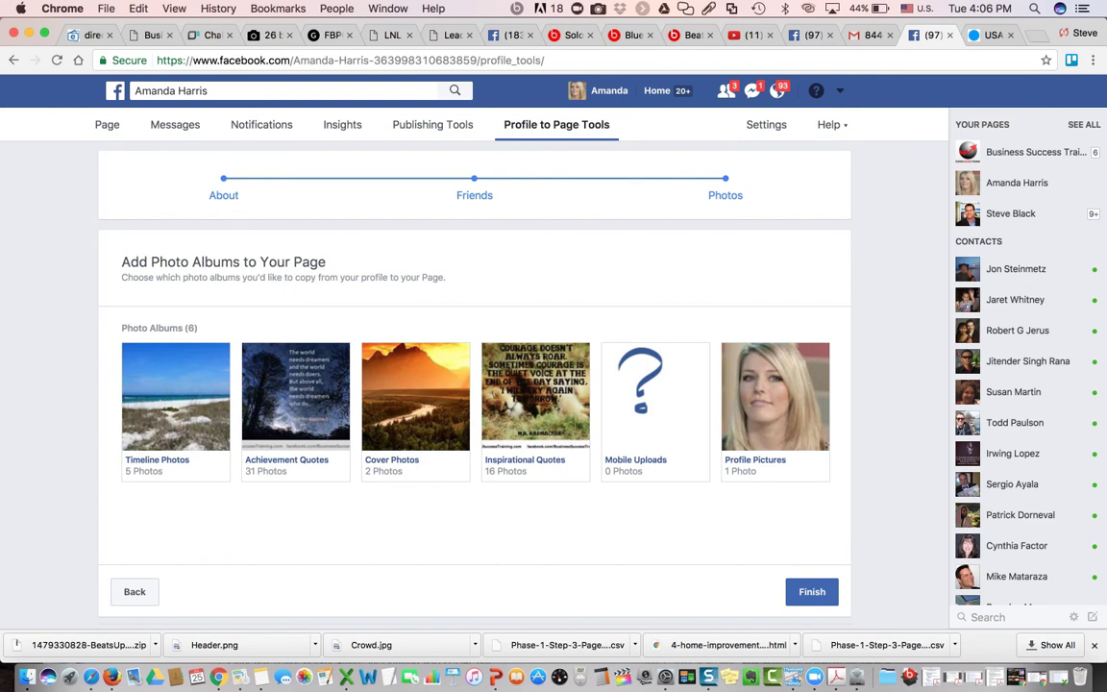
Copy the Inspirational Quotes album, finish setup, and acknowledge the copying notice
left_click(535, 396)
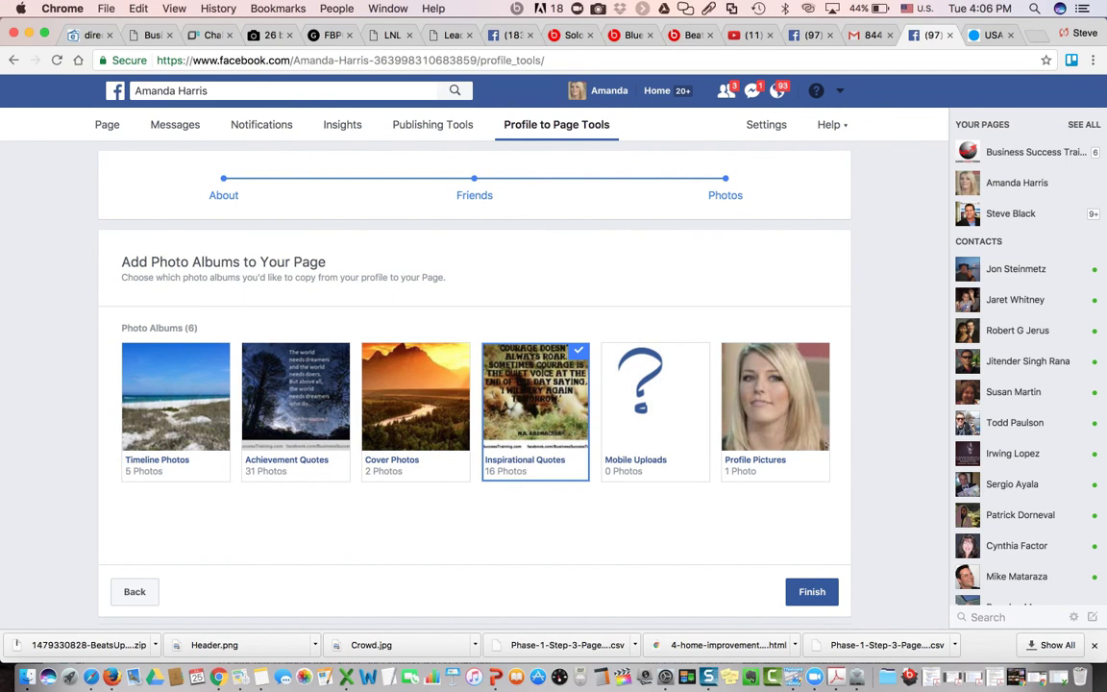
left_click(811, 591)
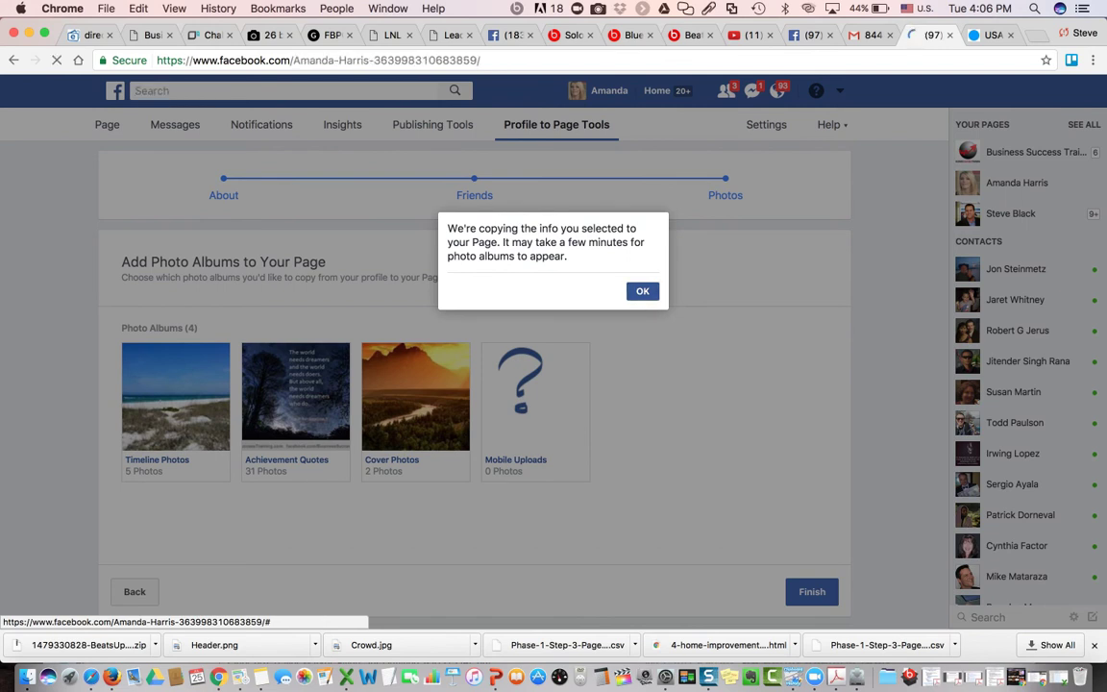
left_click(642, 291)
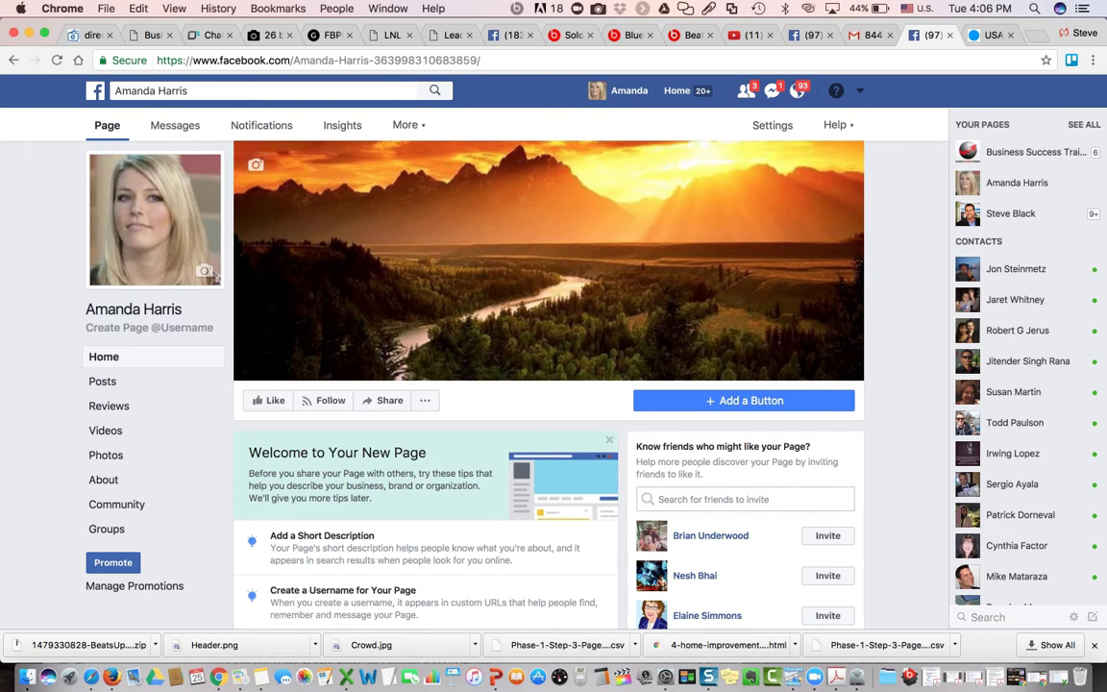
scroll("down", 3)
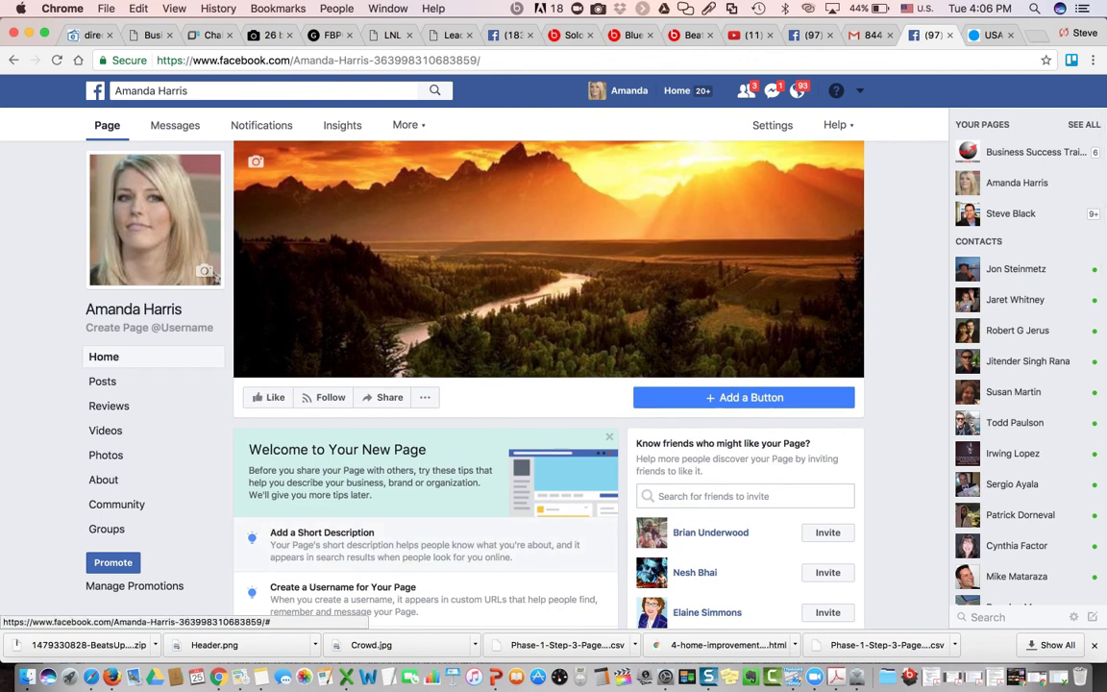
mouse_move(109, 405)
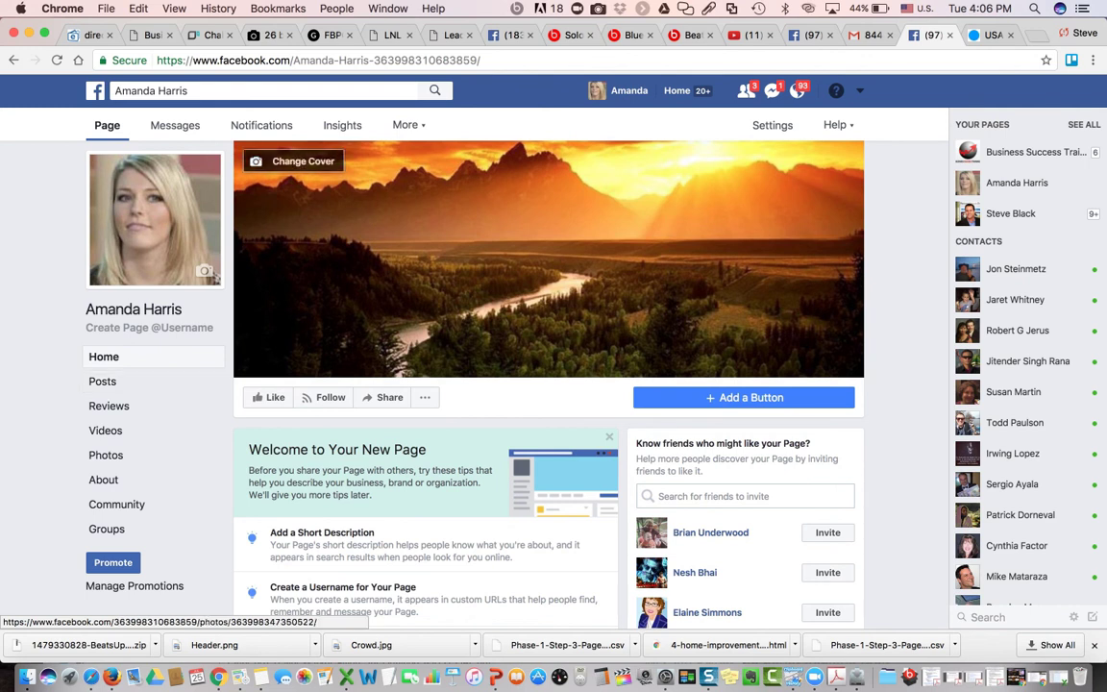
Show the Page's Community section with 298 likes and follows
left_click(597, 8)
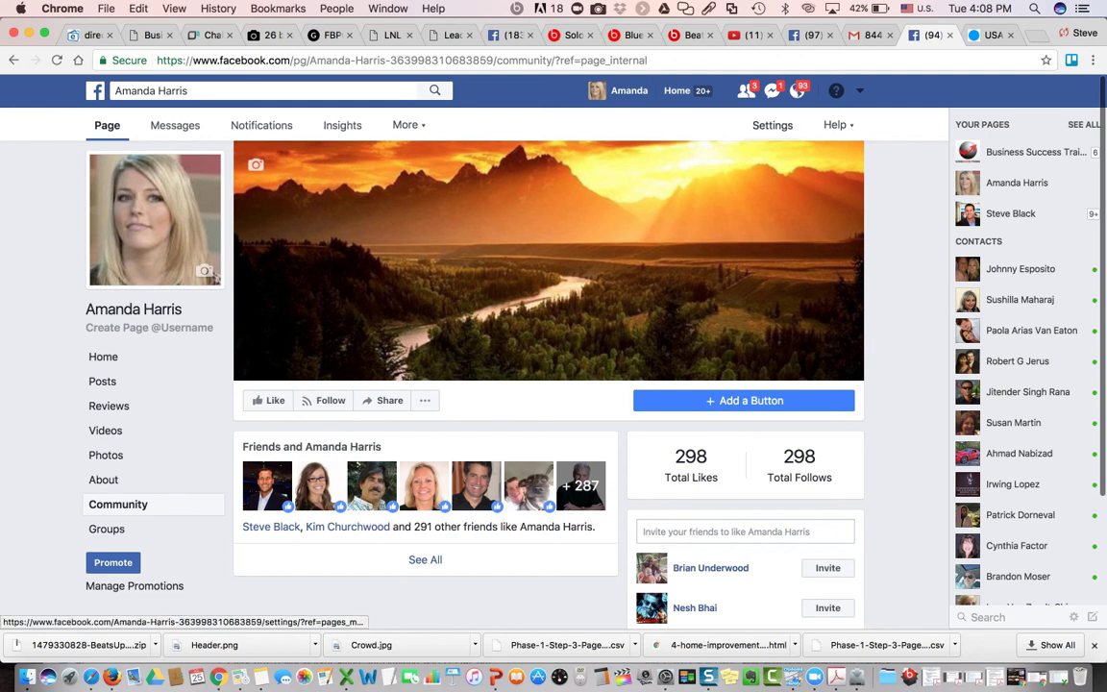
Open the Page's General settings and review visibility and posting permissions
left_click(772, 124)
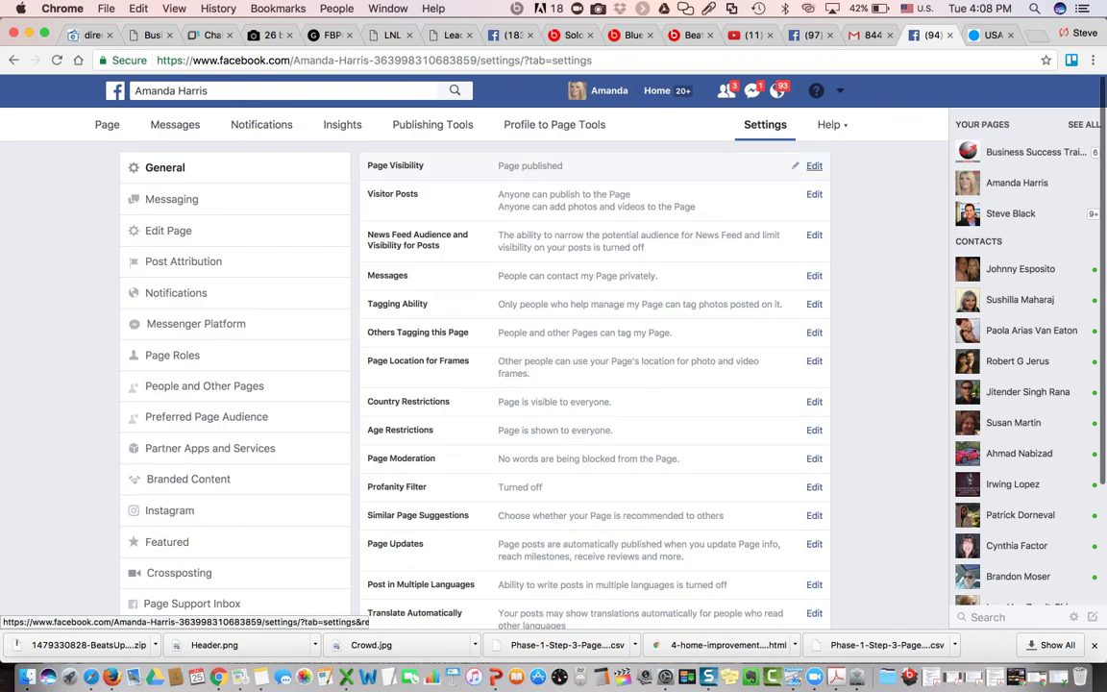
scroll("down", 3)
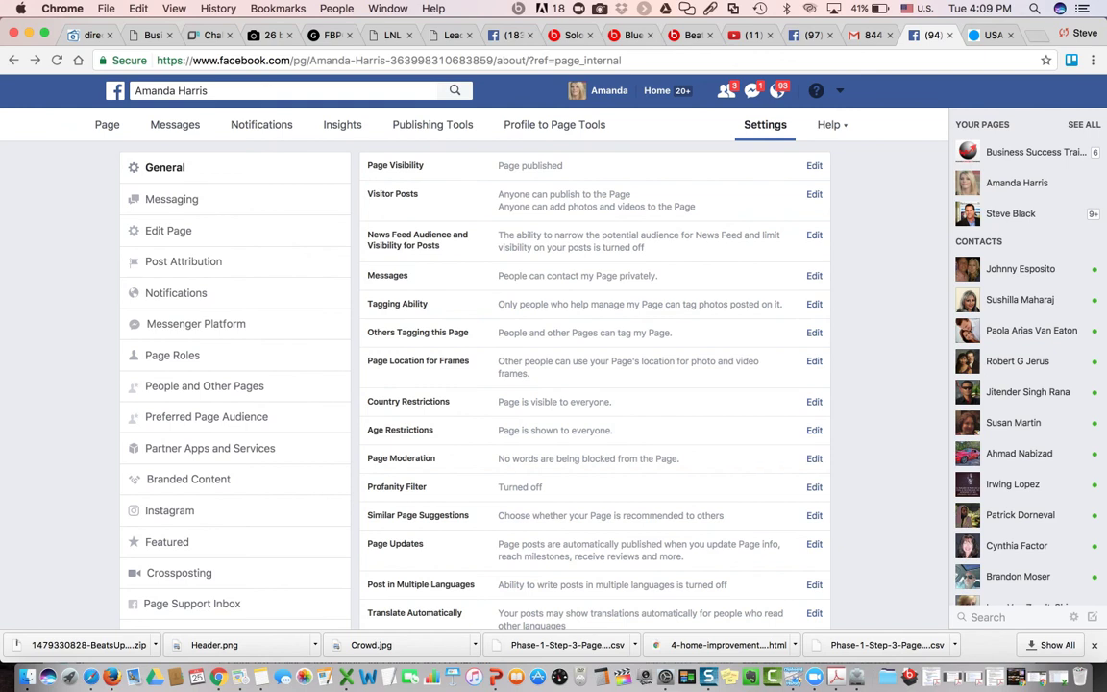
left_click(599, 8)
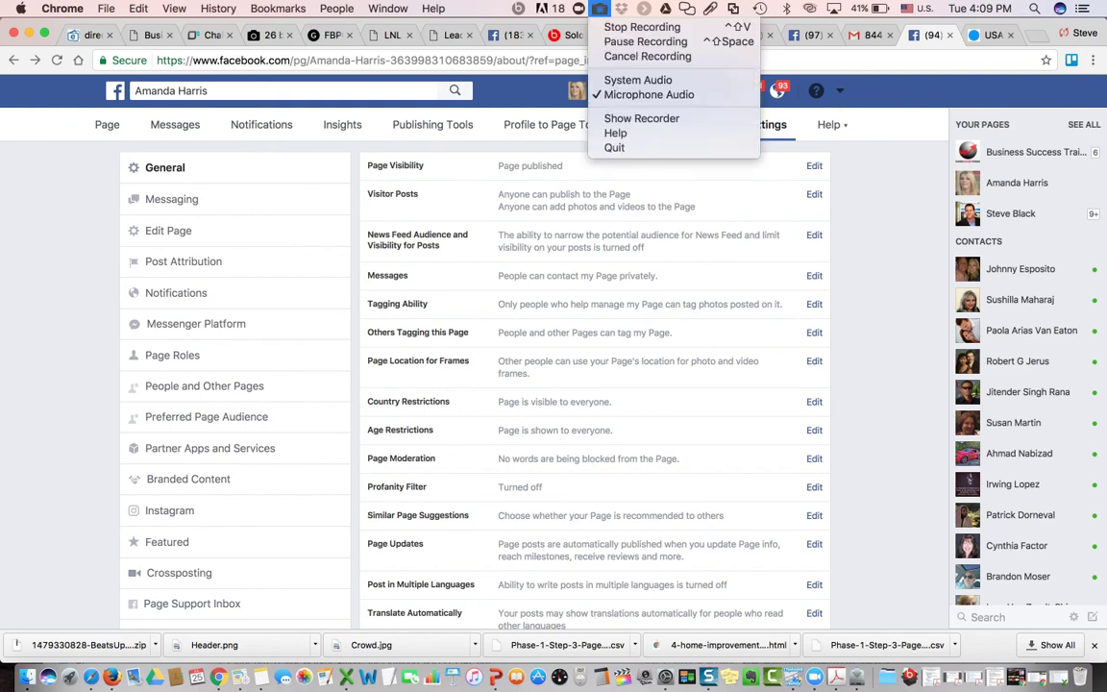